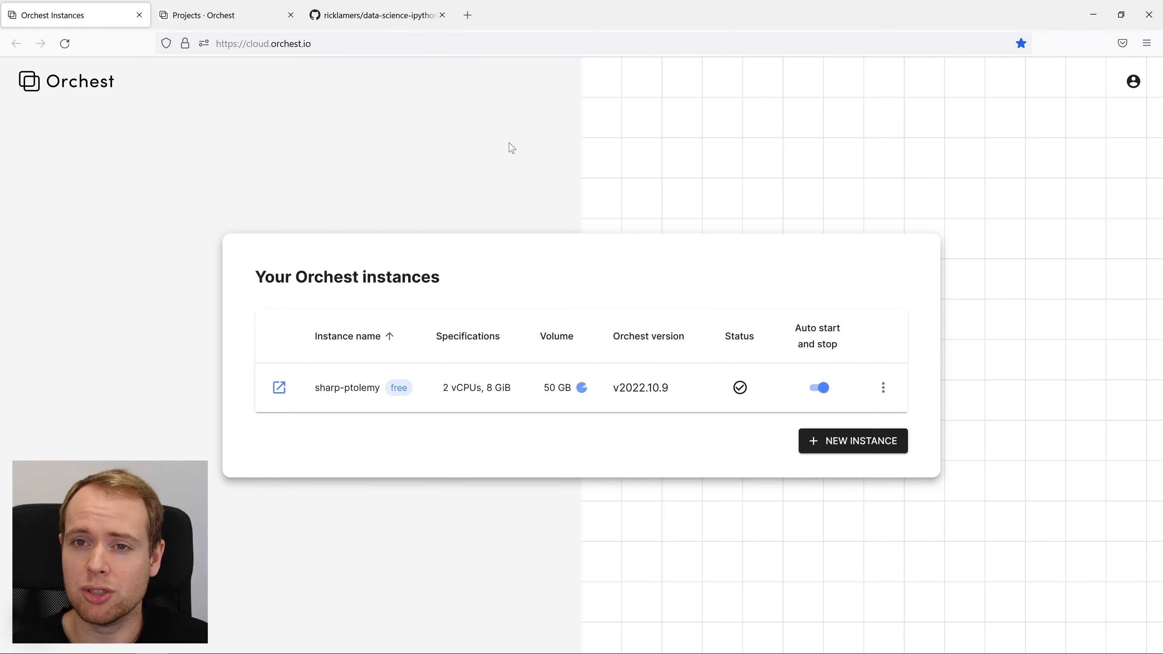
pyautogui.moveTo(513, 144)
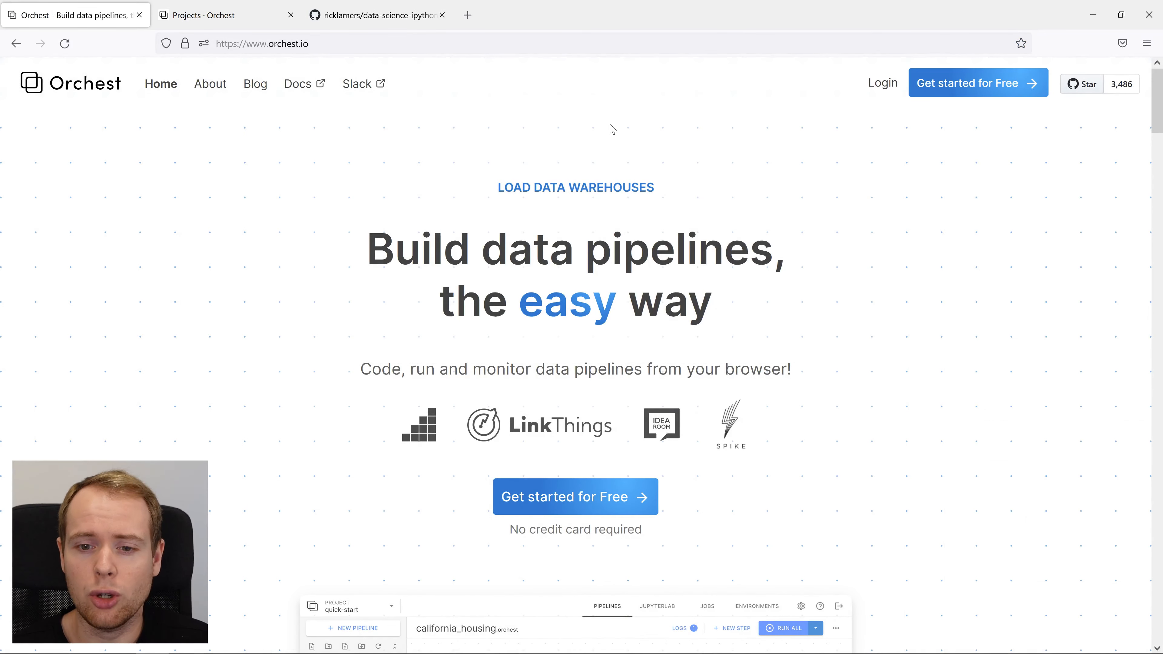
pyautogui.moveTo(952, 93)
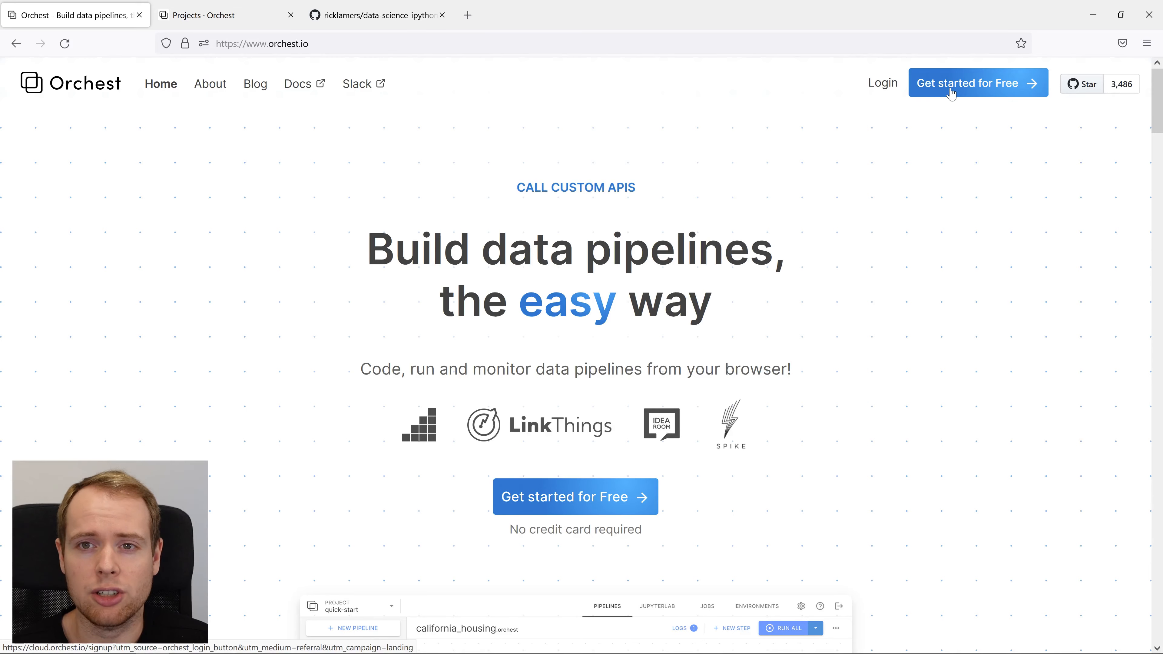
# Reach the running instance's Projects list, then bring up the data-science-ipython-notebooks GitHub repo
pyautogui.click(978, 83)
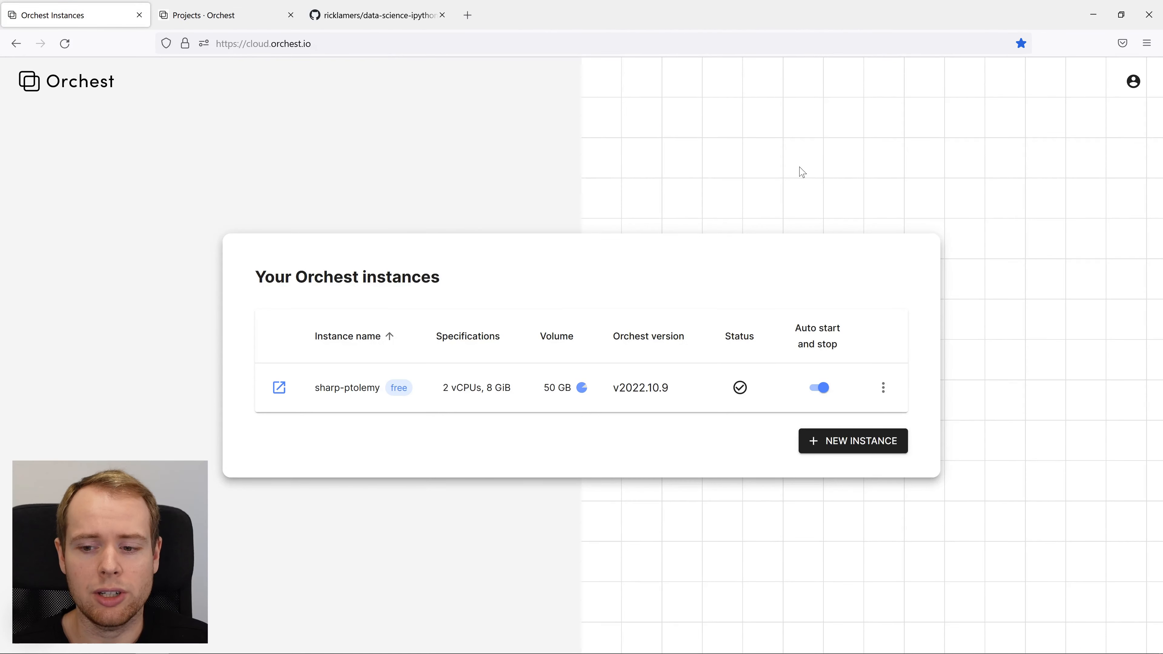
pyautogui.moveTo(272, 409)
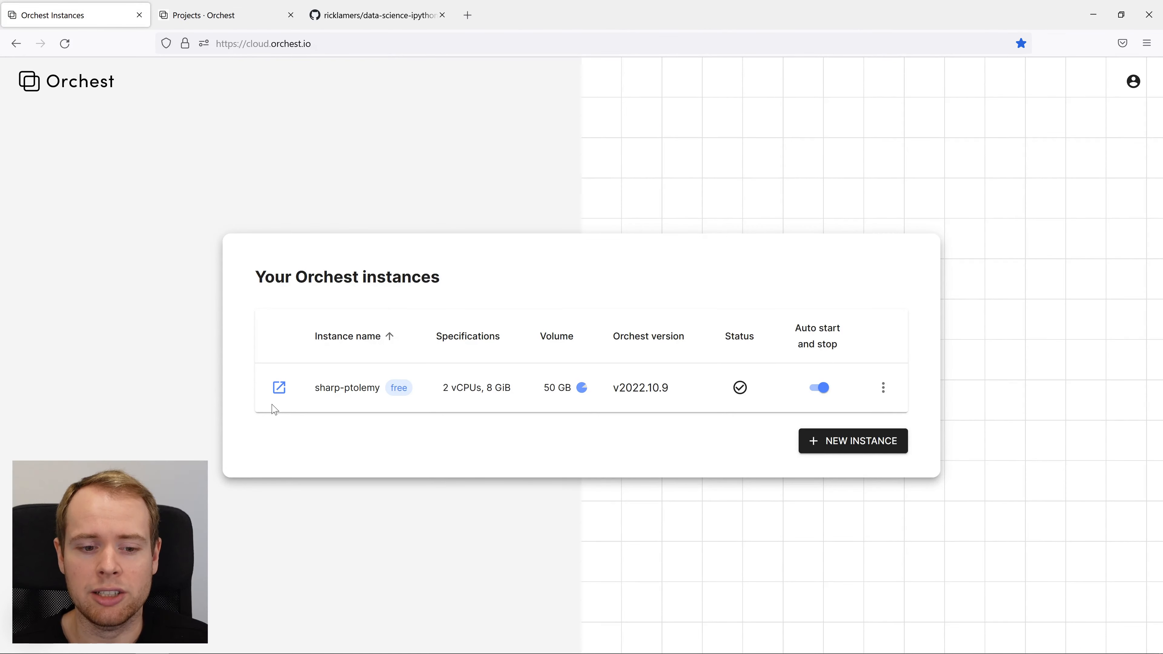
pyautogui.moveTo(476, 354)
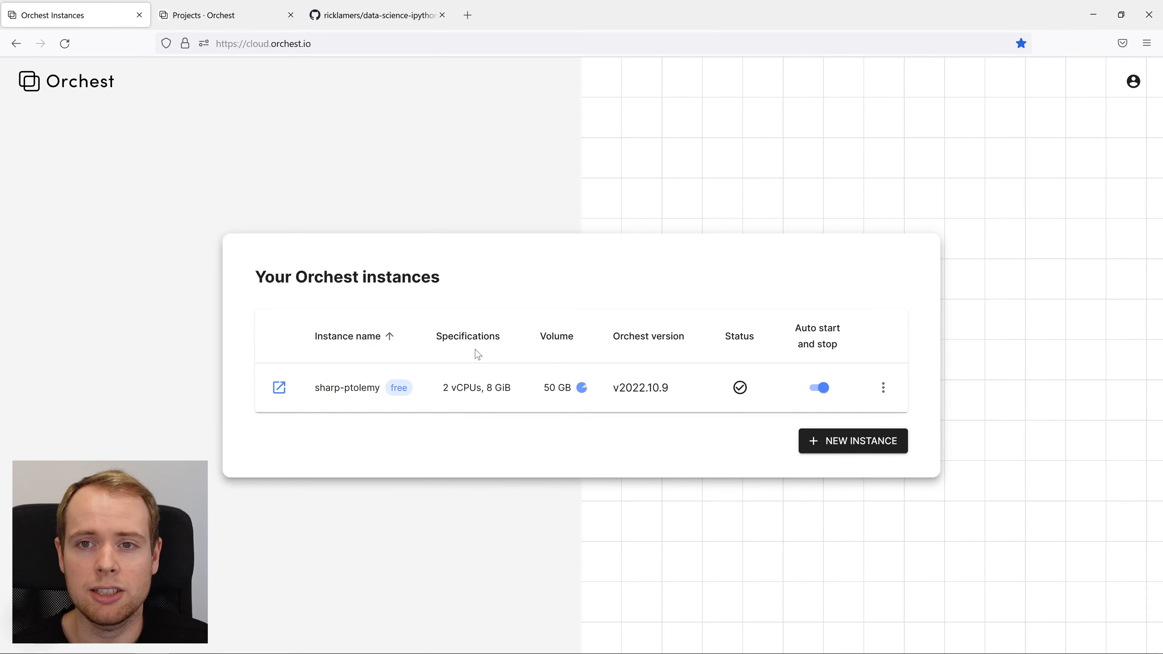
pyautogui.click(278, 387)
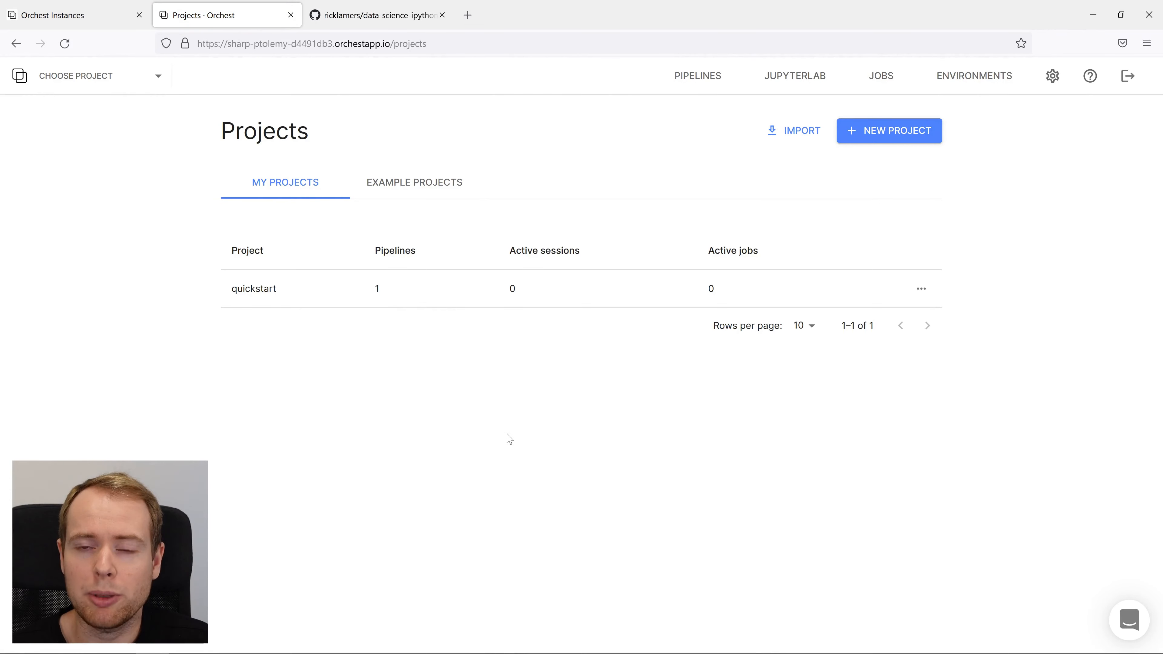
pyautogui.moveTo(501, 407)
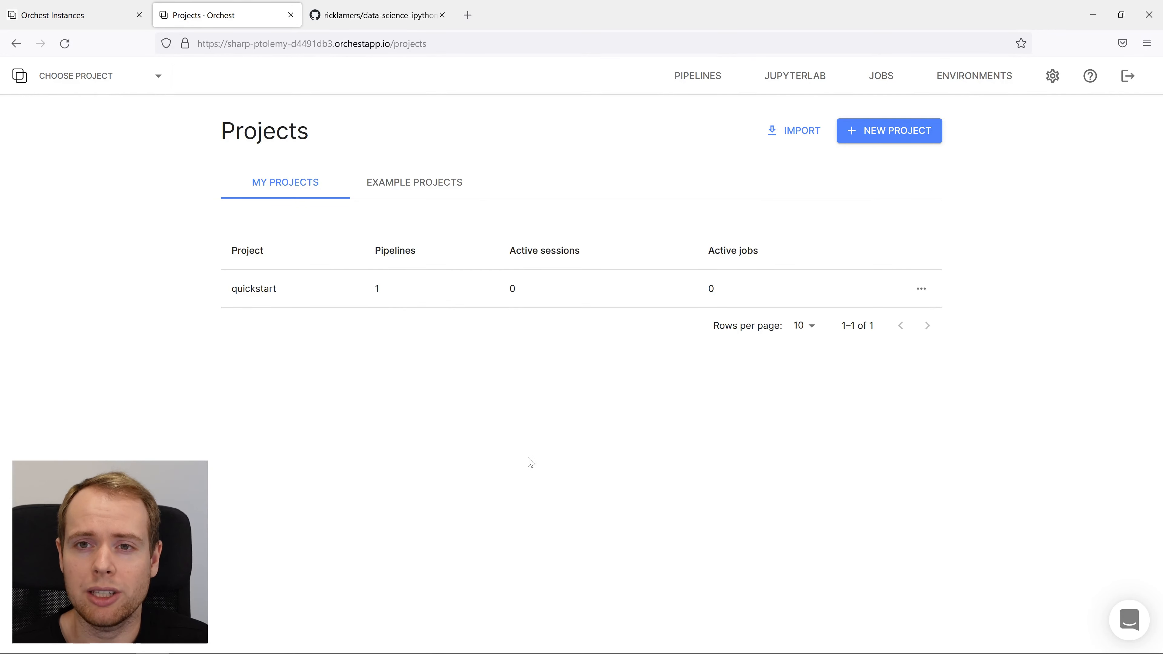
pyautogui.moveTo(525, 463)
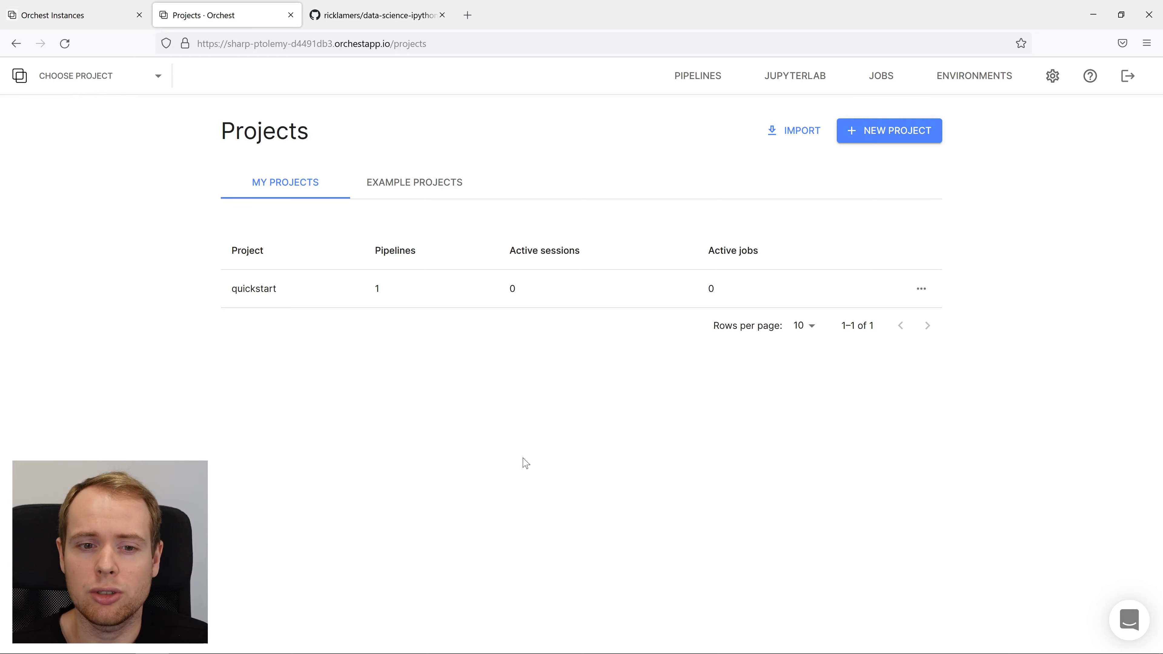
pyautogui.click(377, 15)
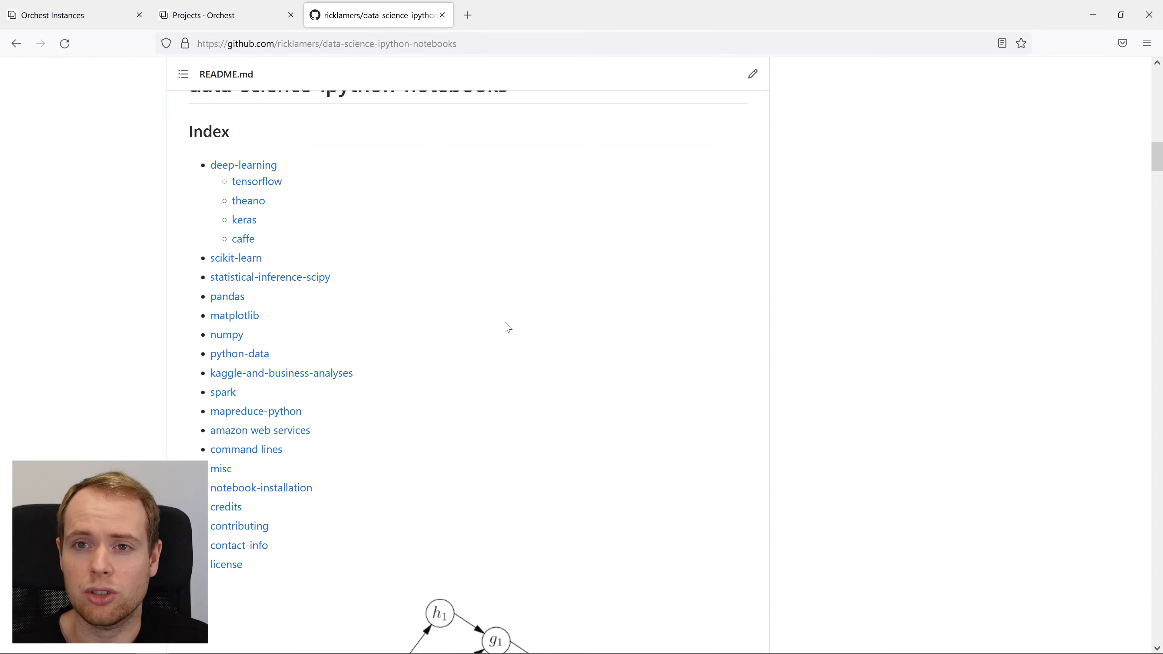
pyautogui.click(326, 43)
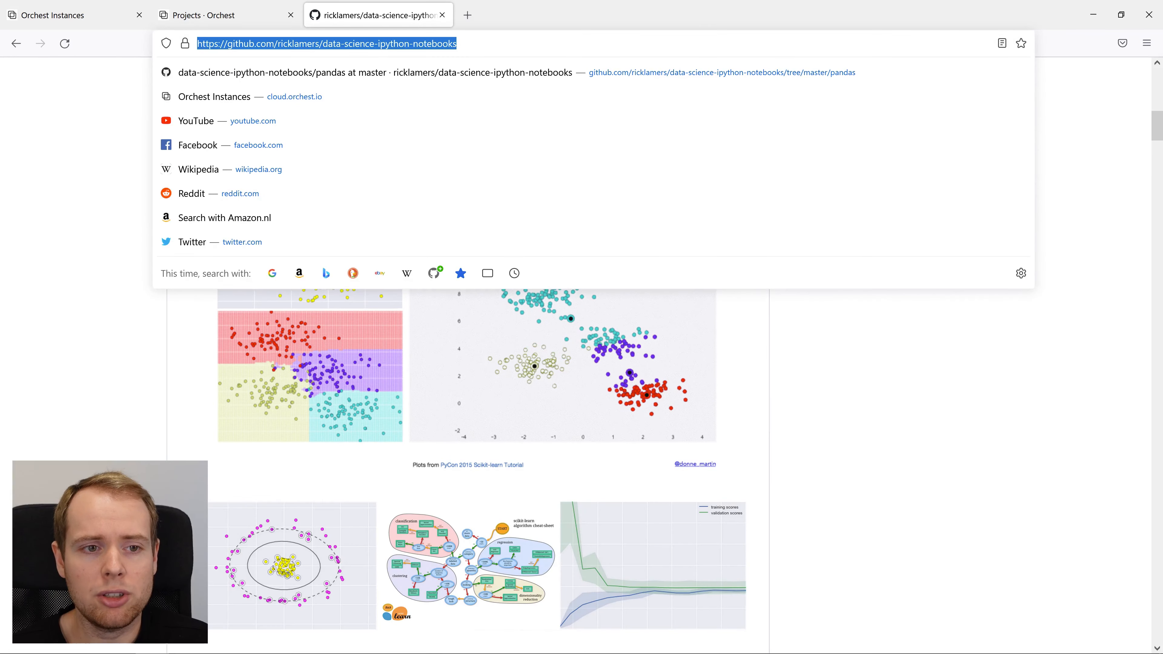
pyautogui.click(226, 14)
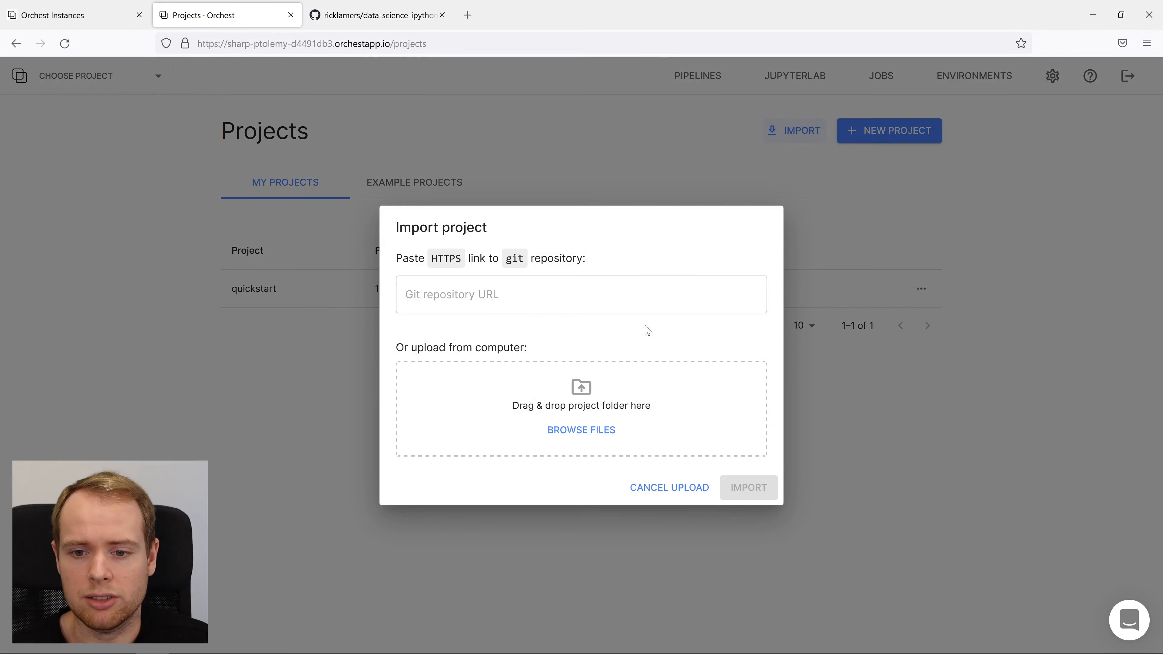
pyautogui.write('https://github.com/ricklamers/data-science-ipython-notebooks')
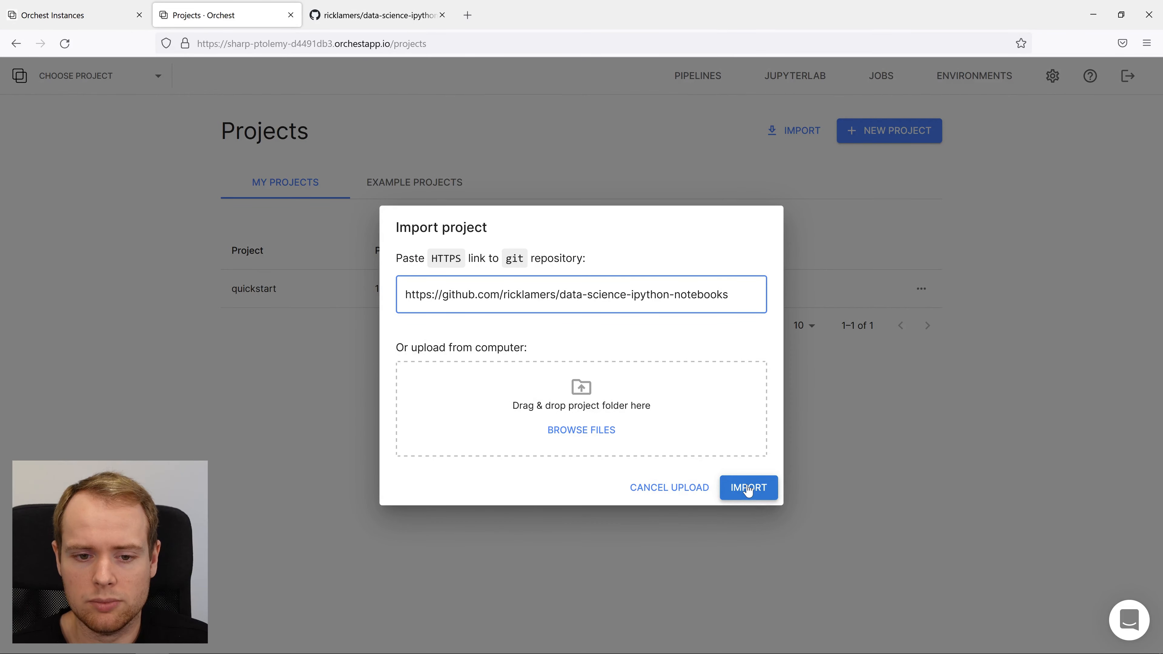
pyautogui.click(747, 487)
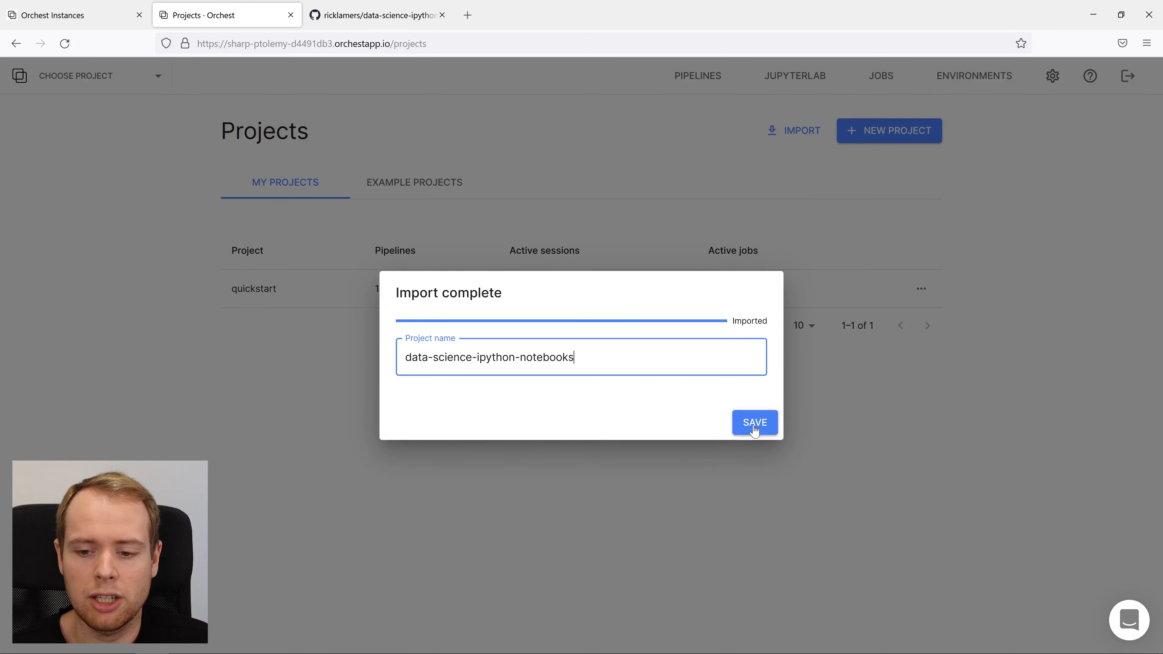
# Keep the imported project's default name and view its empty main pipeline
pyautogui.click(754, 422)
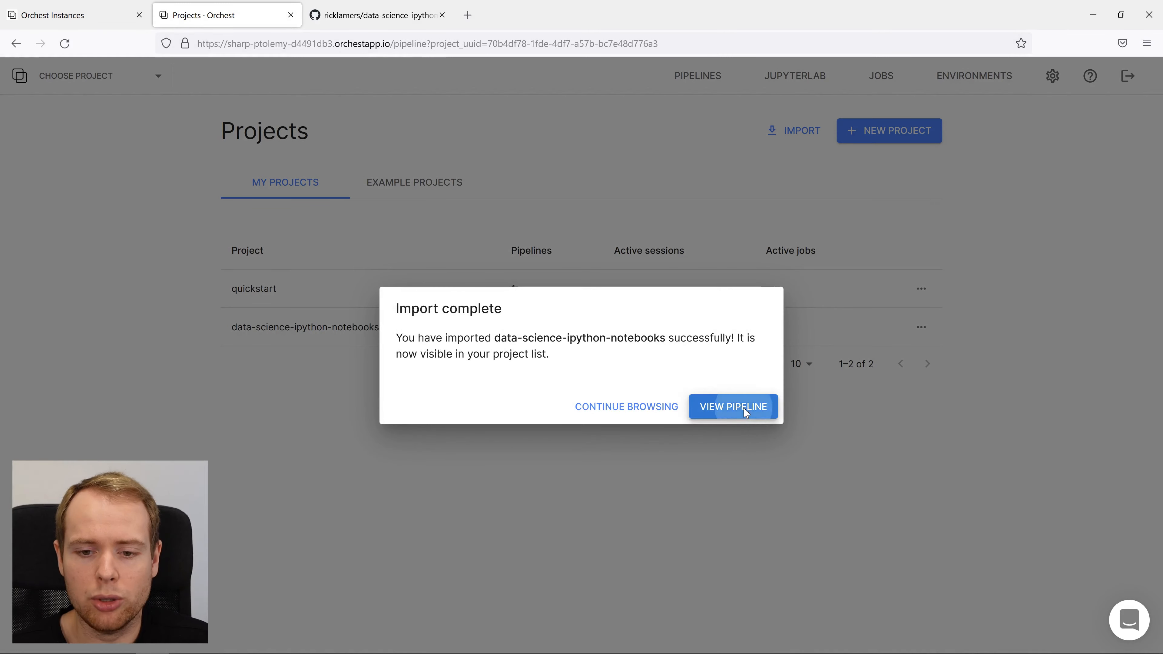
pyautogui.click(732, 406)
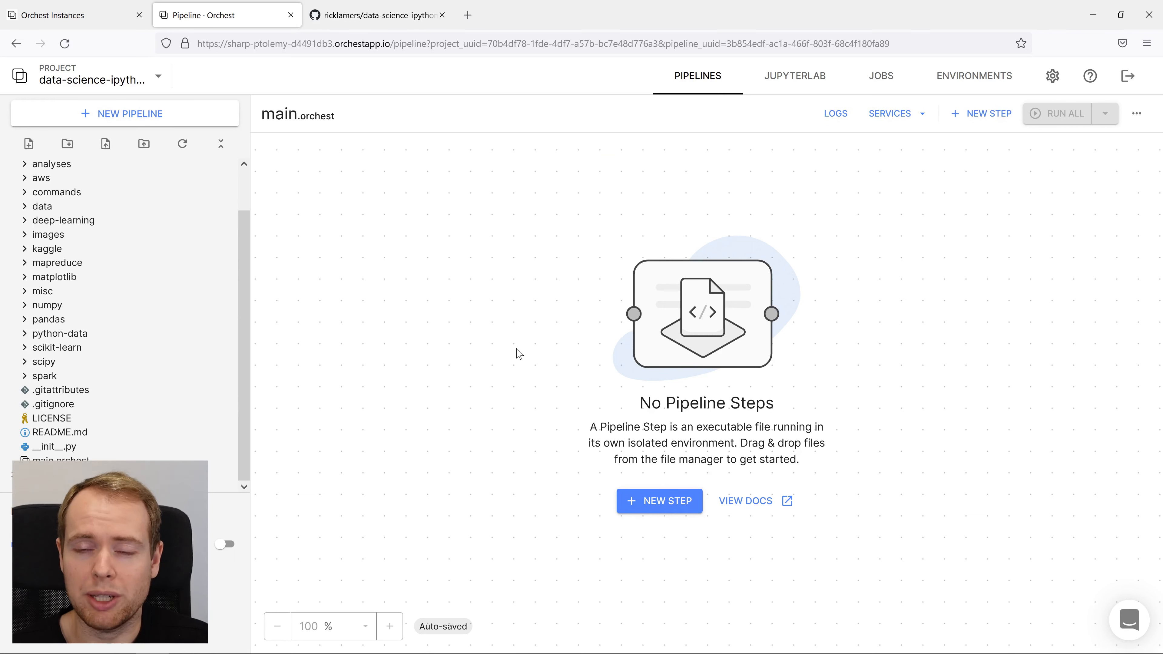
# Add 'pip install -r pandas/requirements.txt' to the Python 3 environment setup script and rebuild it
pyautogui.click(224, 544)
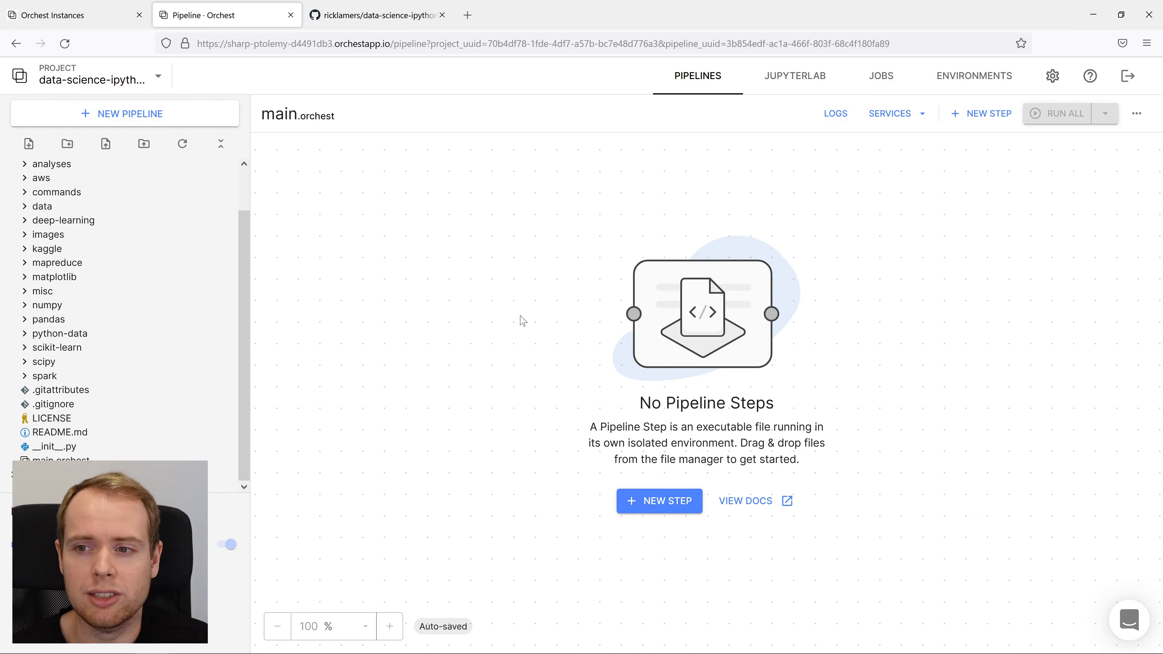
pyautogui.click(974, 76)
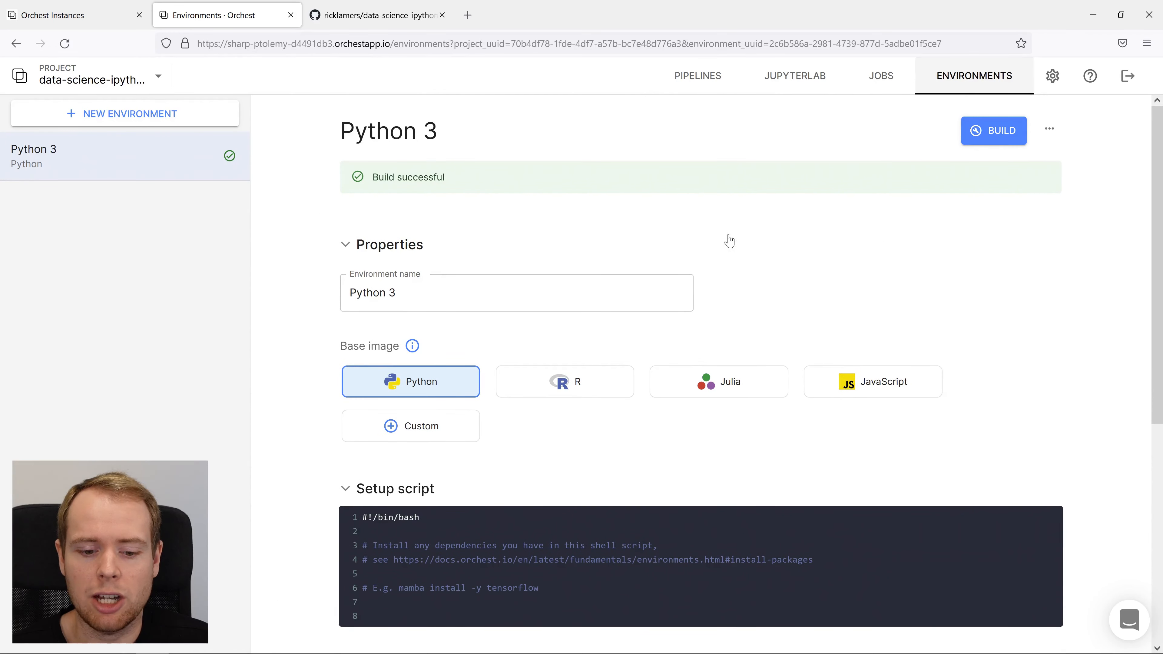
pyautogui.scroll(-3)
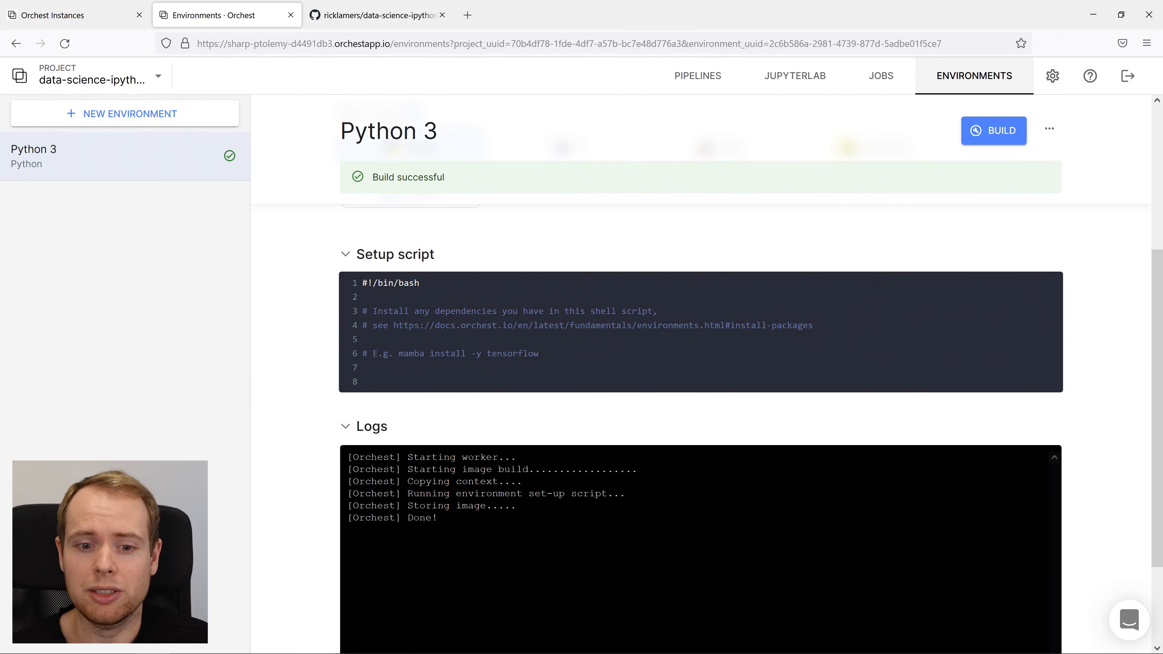
pyautogui.write('pip')
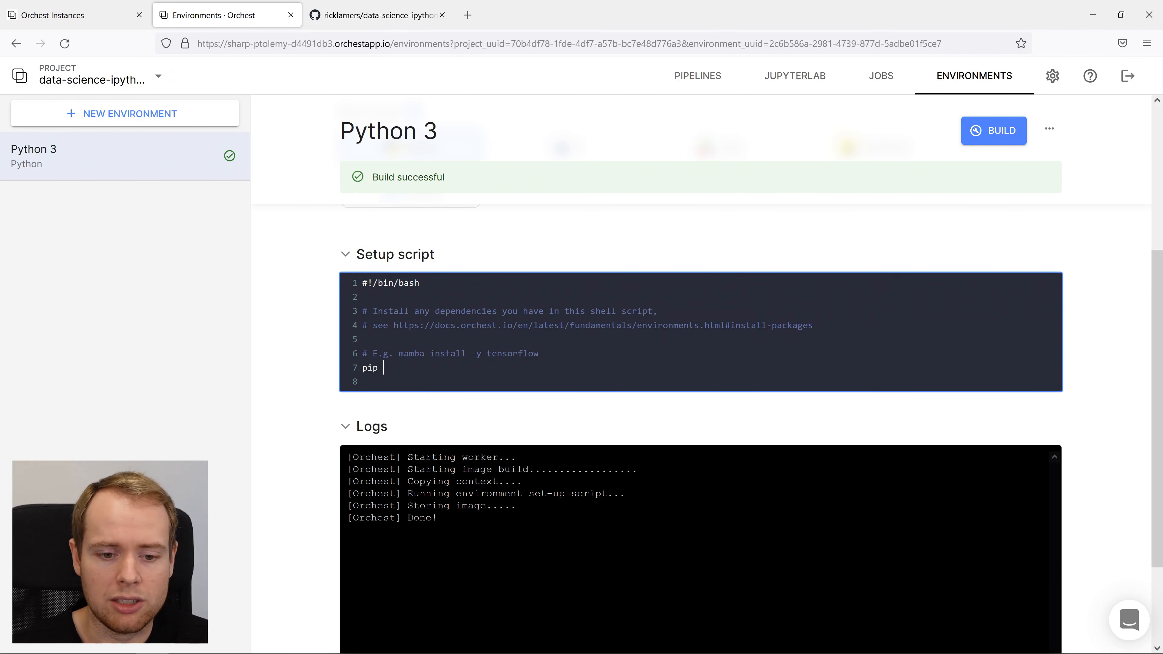
pyautogui.write('install -r')
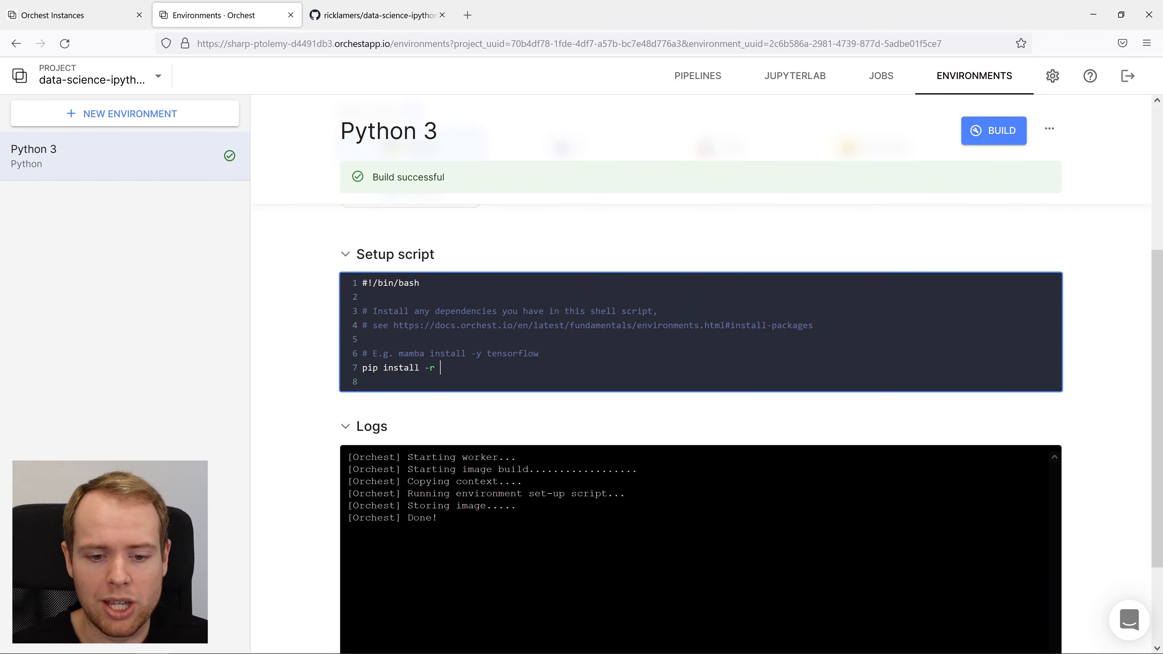
pyautogui.write('pandas/requ')
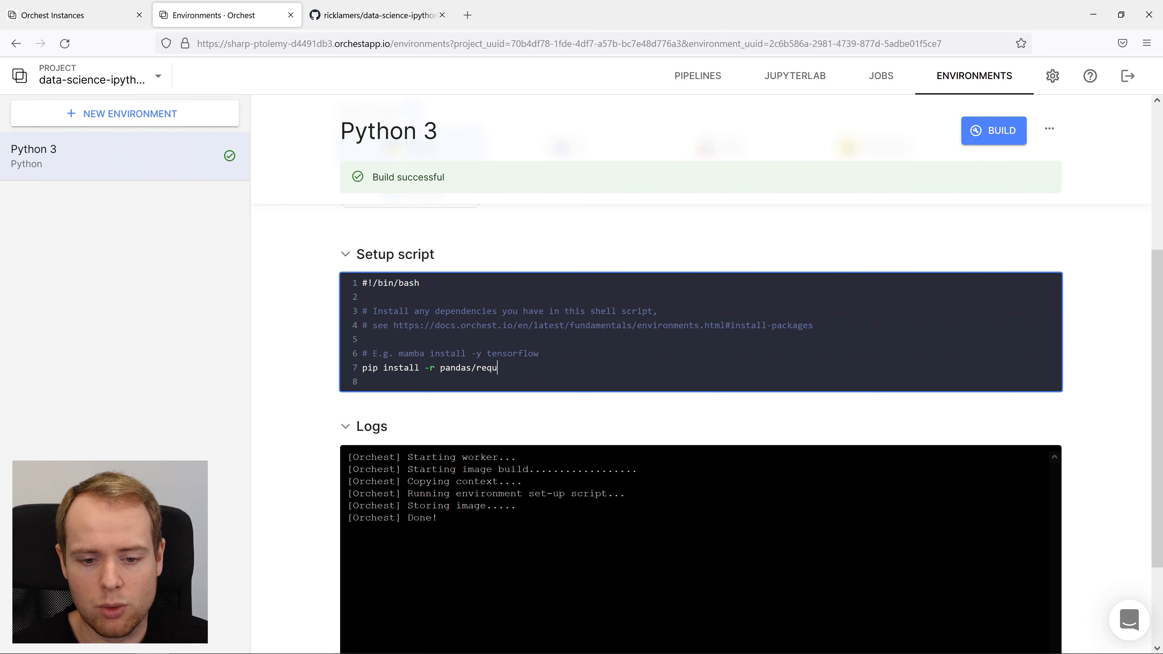
pyautogui.write('irements.')
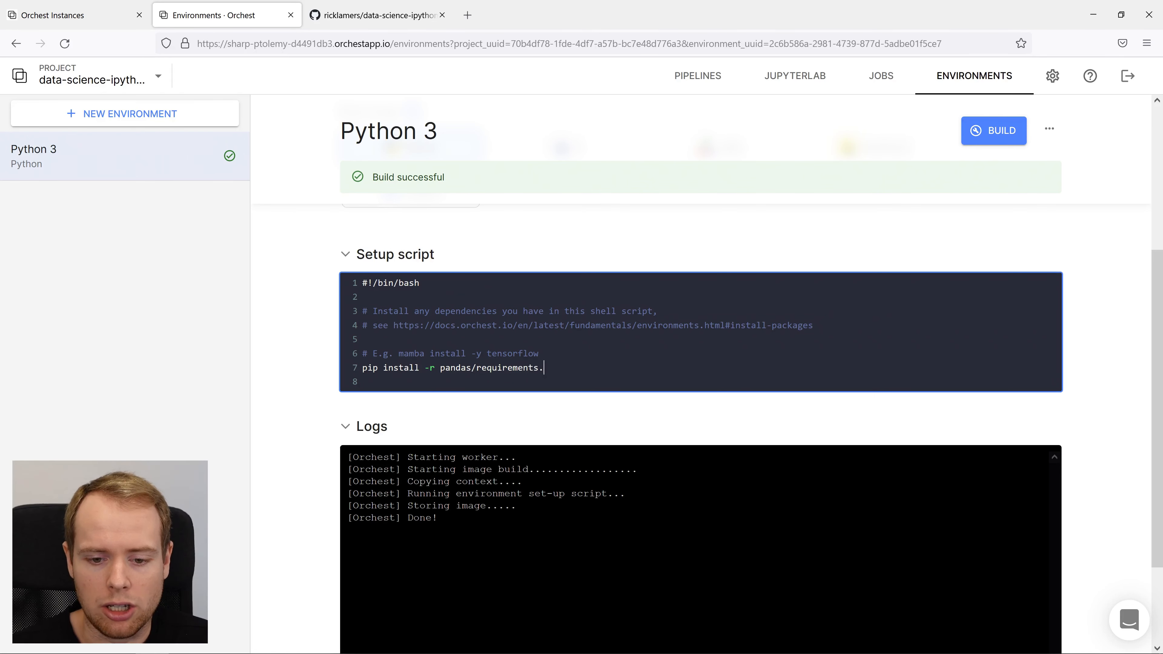
pyautogui.click(994, 131)
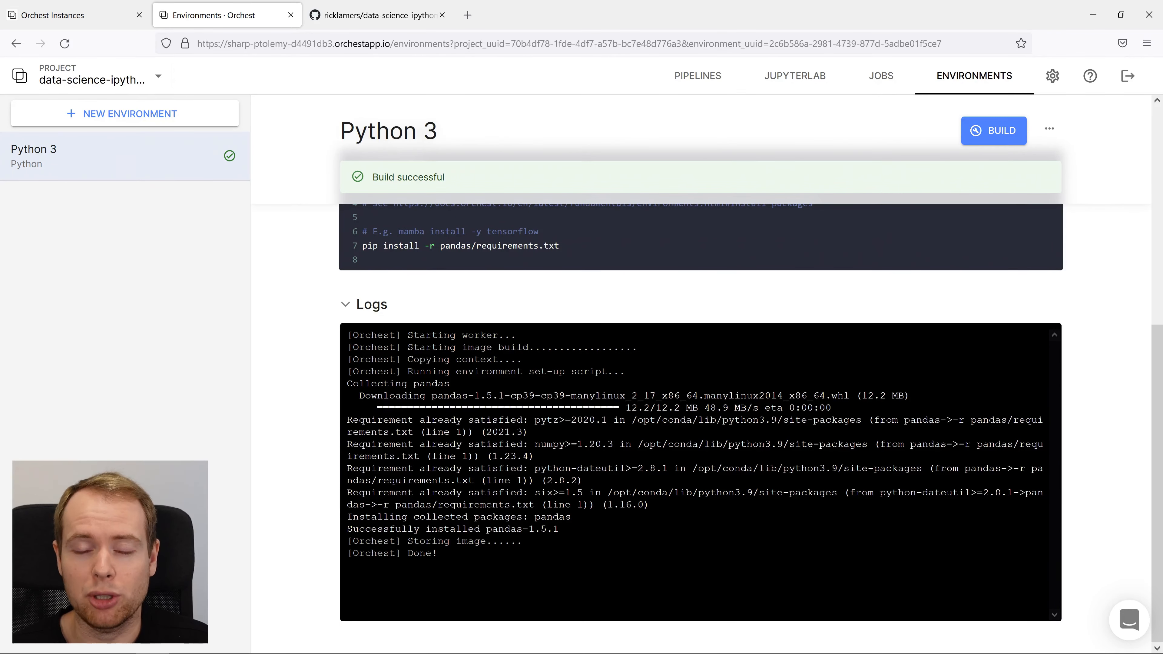
# Add fetch-data.py as a step feeding the 03.02 Data-Indexing-and-Selection notebook, previewed in JupyterLab
pyautogui.click(697, 76)
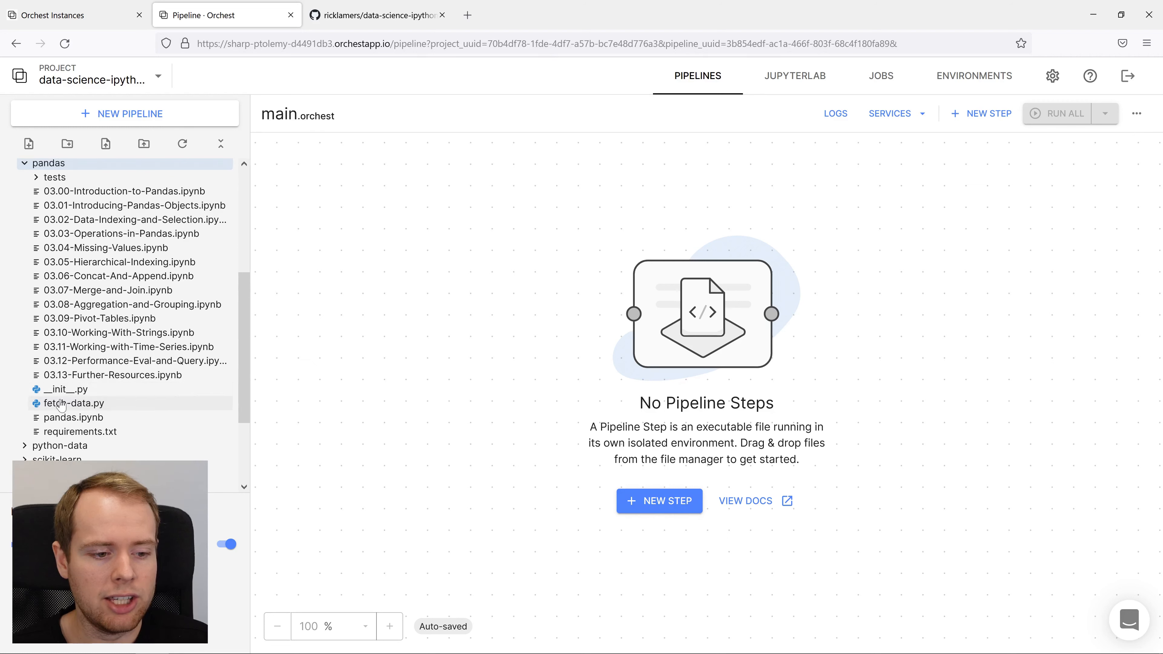
pyautogui.moveTo(73, 403); pyautogui.dragTo(400, 310)
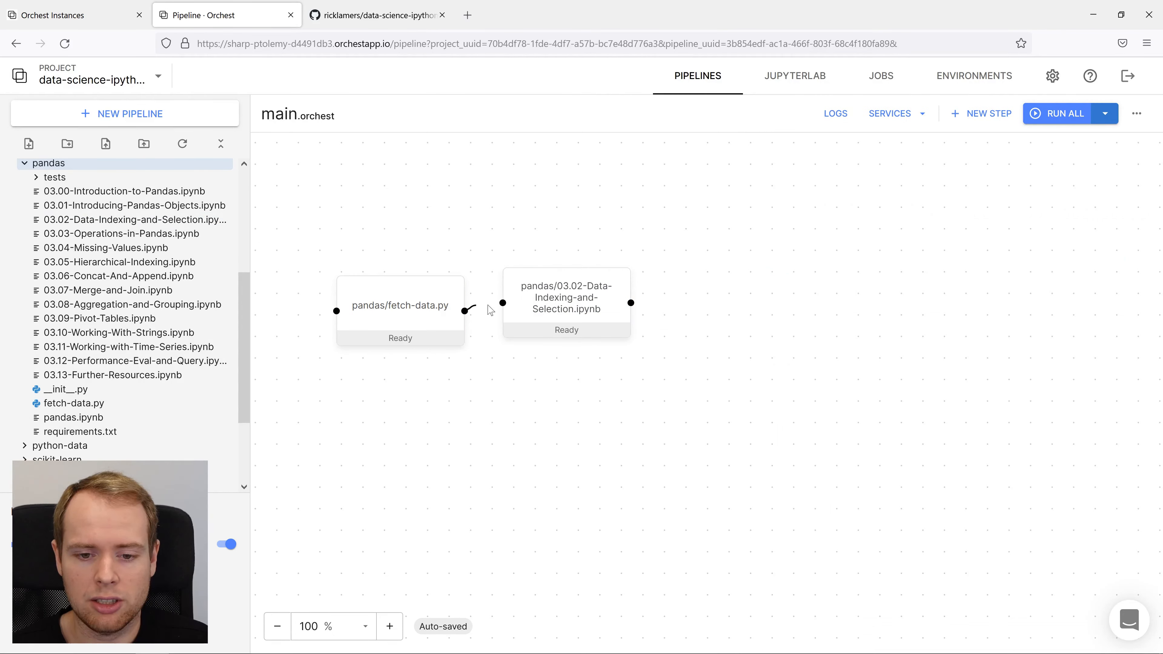
pyautogui.moveTo(566, 297); pyautogui.dragTo(606, 301)
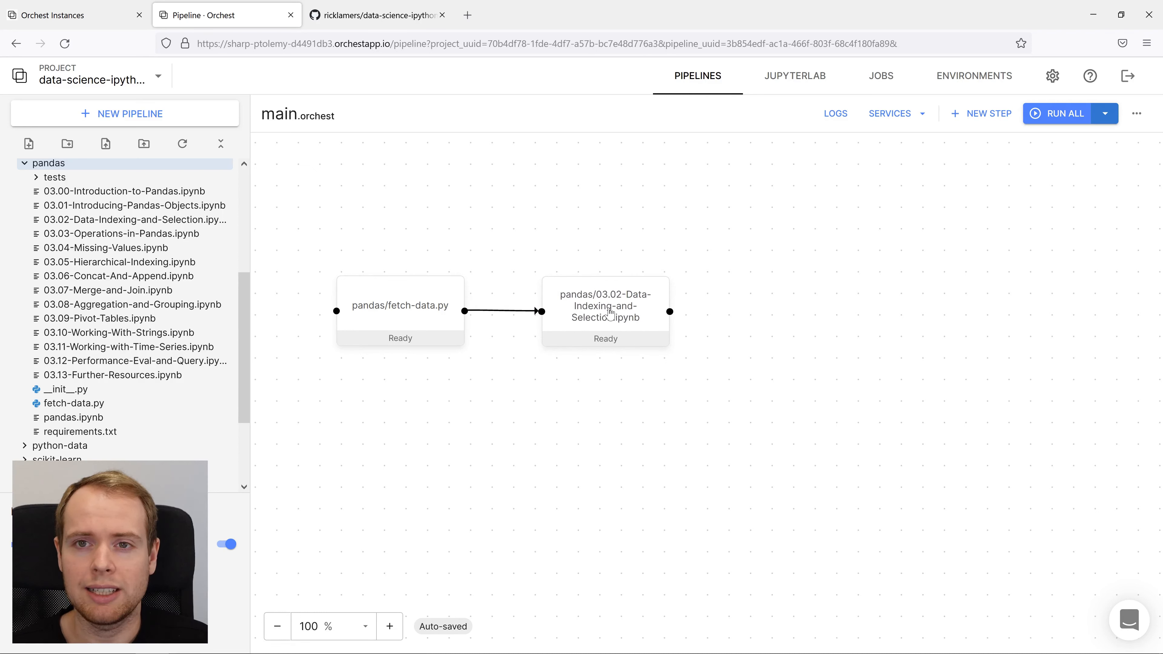
pyautogui.moveTo(606, 289)
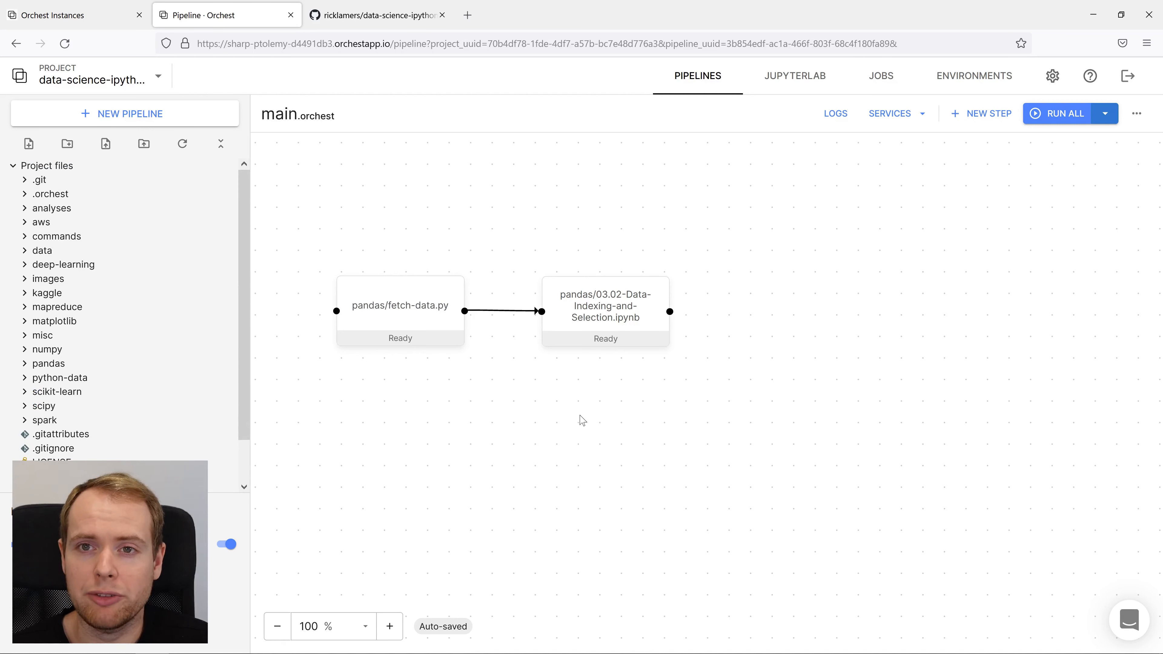
pyautogui.moveTo(594, 446)
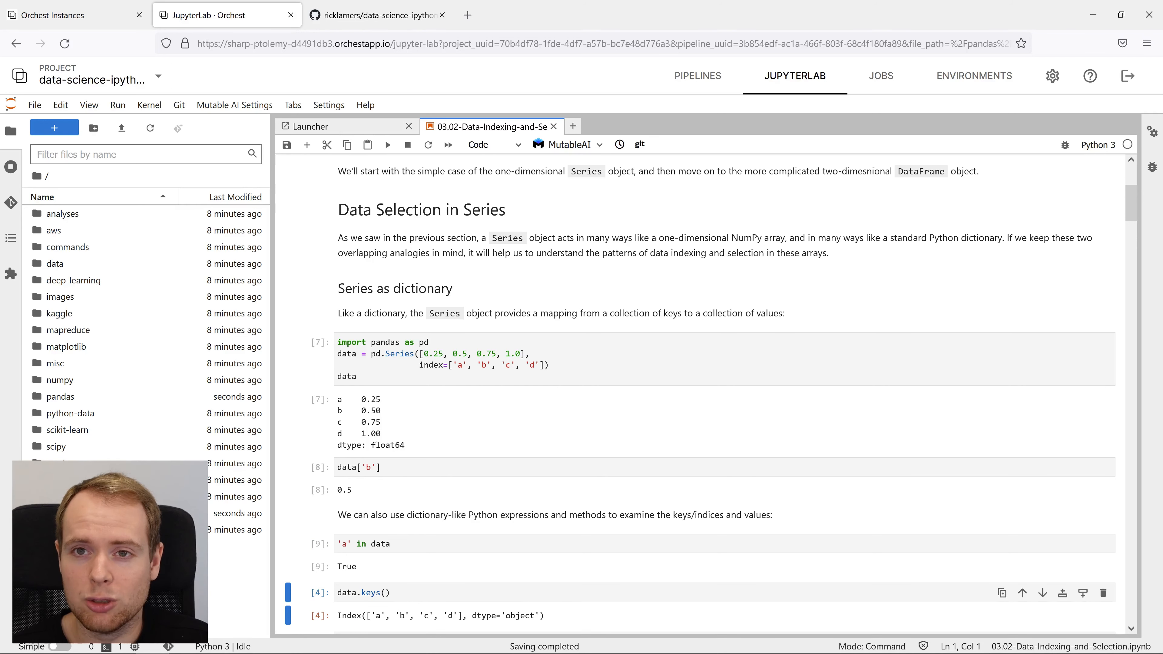
pyautogui.click(696, 75)
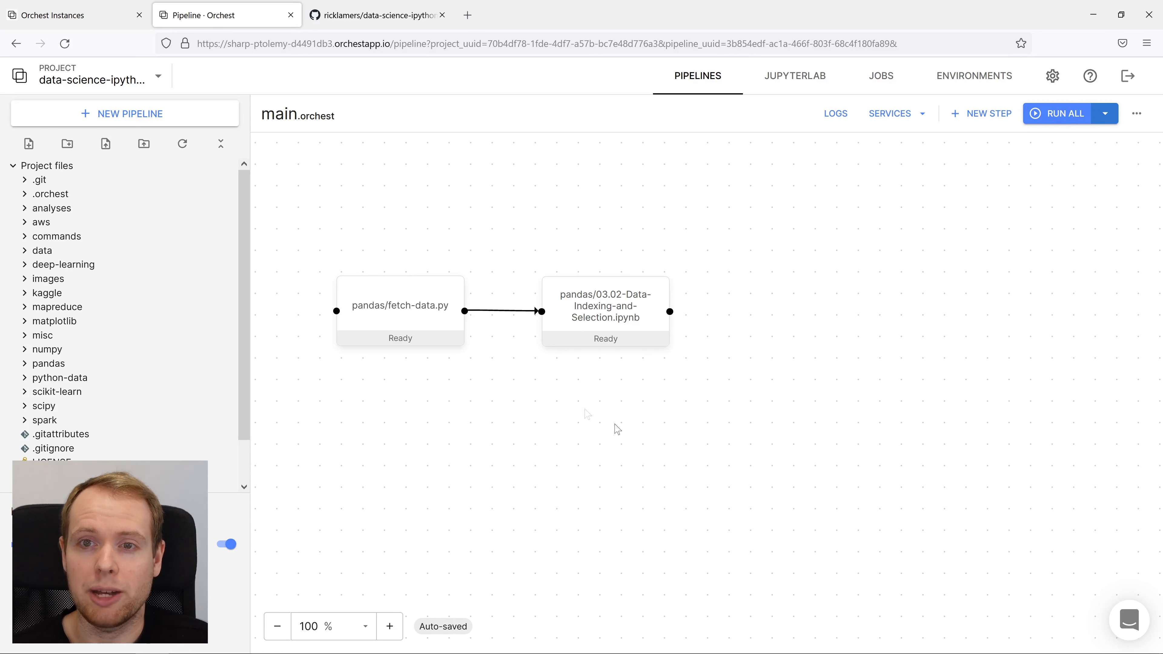
pyautogui.moveTo(579, 411)
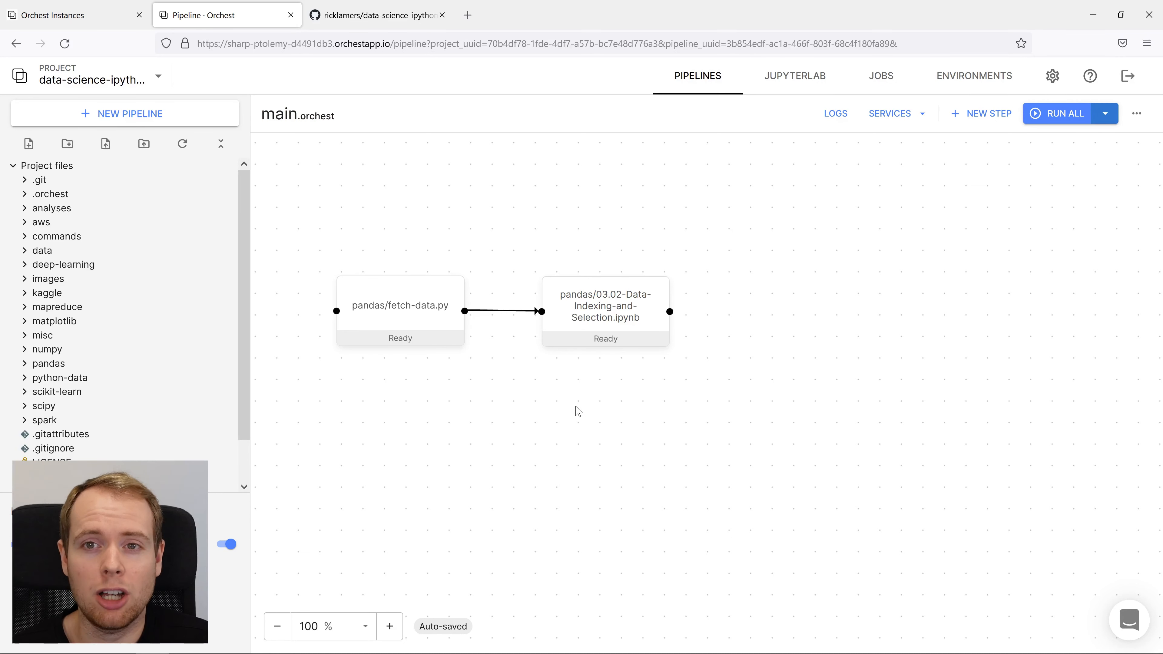
# Schedule a recurring daily midnight job for the main pipeline with auto clean-up keeping 7 runs
pyautogui.click(1104, 114)
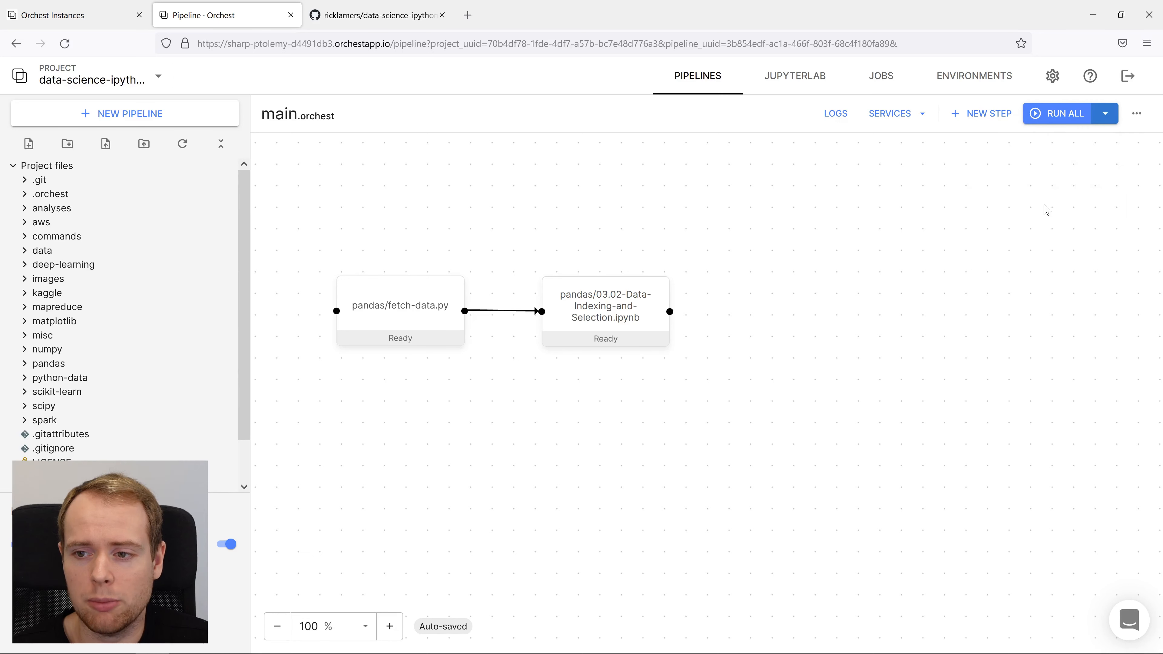
pyautogui.click(1105, 114)
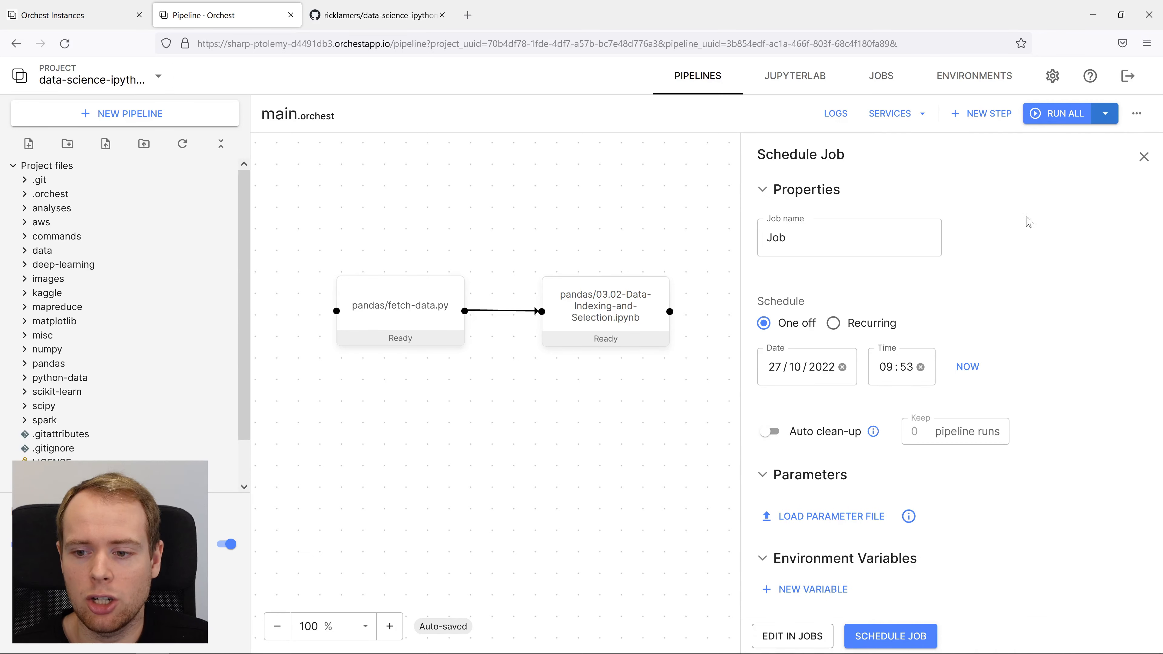
pyautogui.click(833, 323)
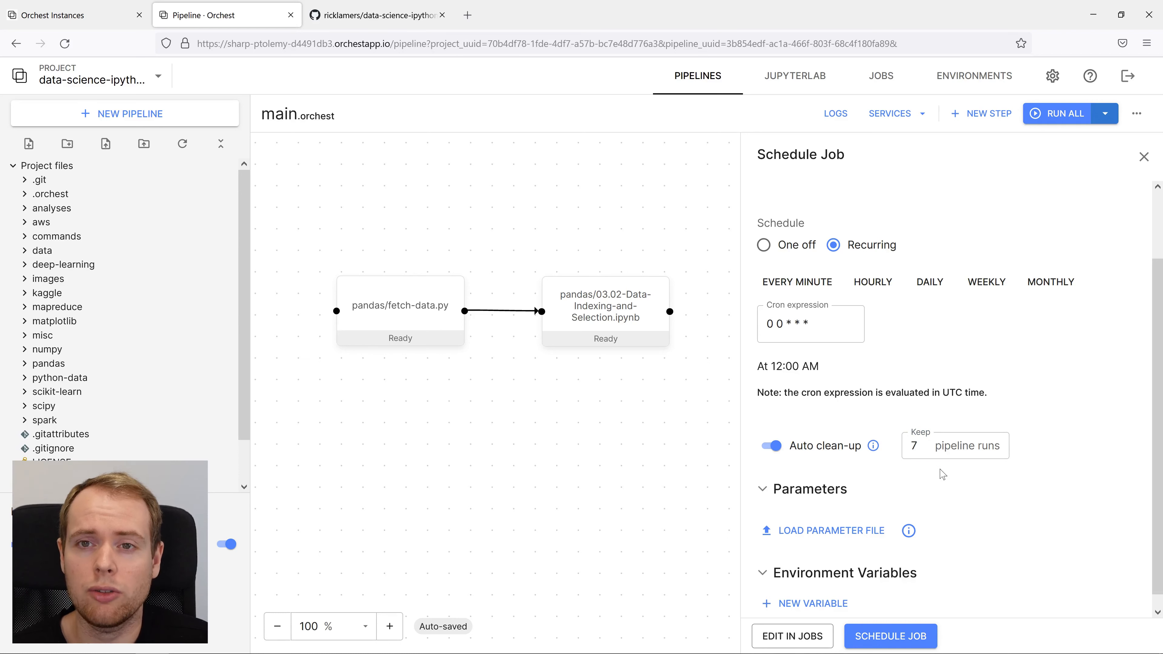
pyautogui.click(889, 636)
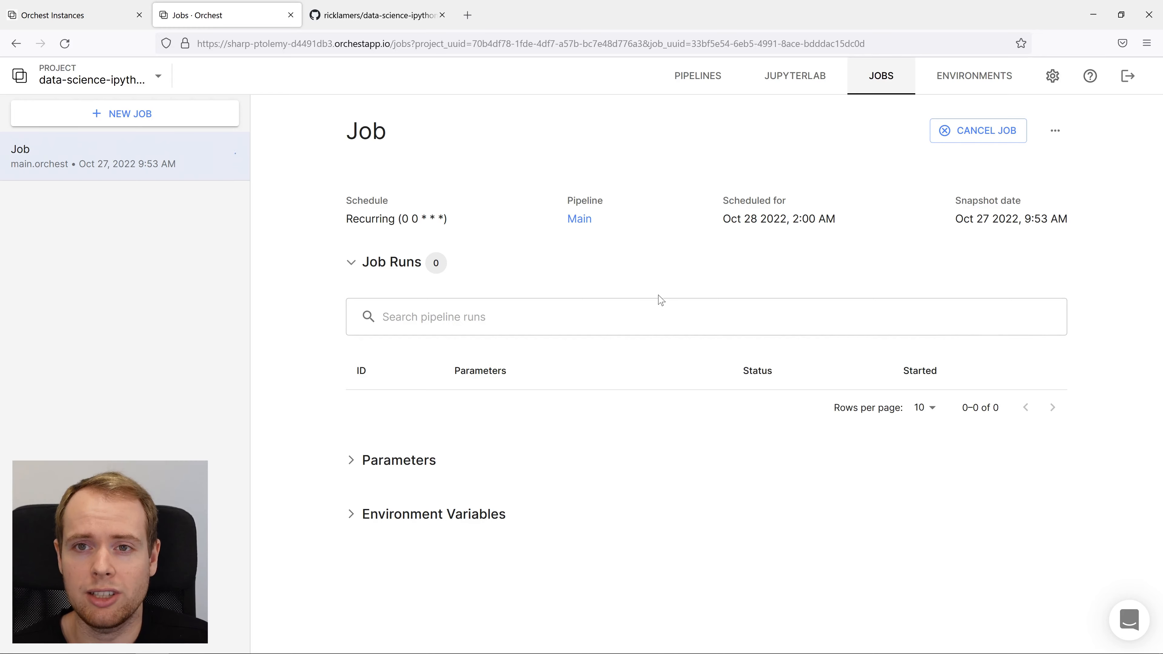
pyautogui.moveTo(790, 169)
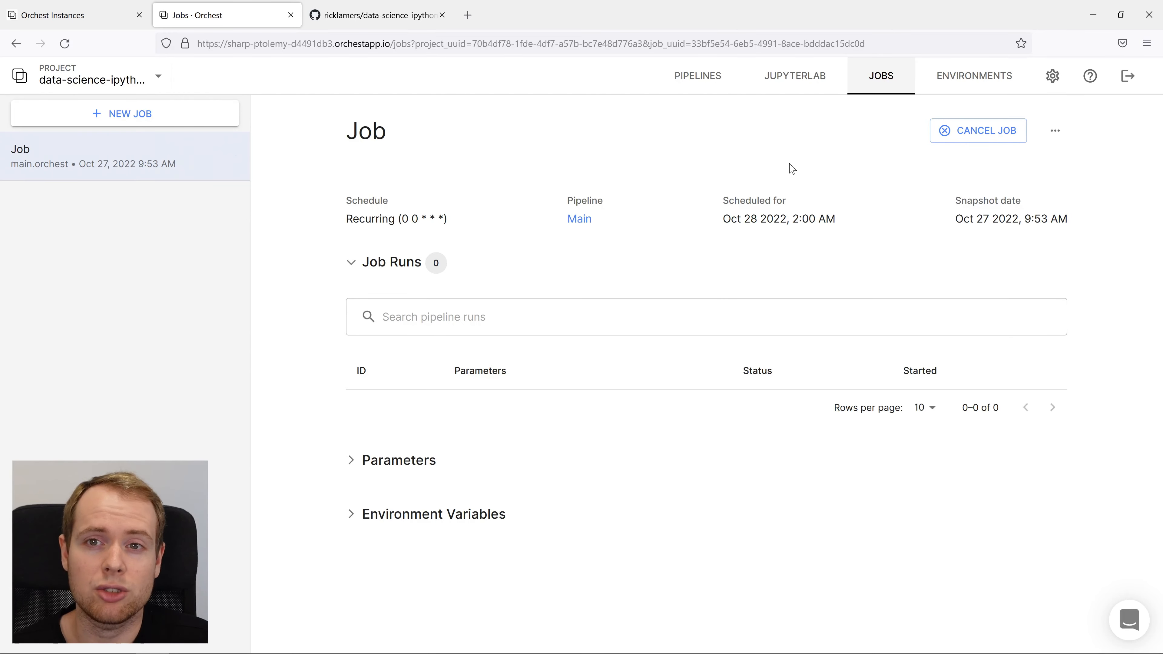